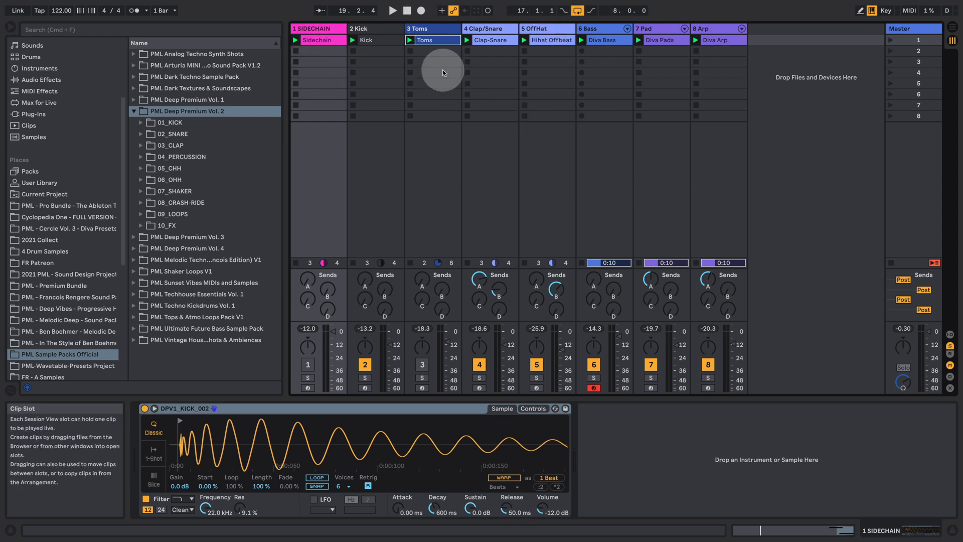
pyautogui.moveTo(463, 145)
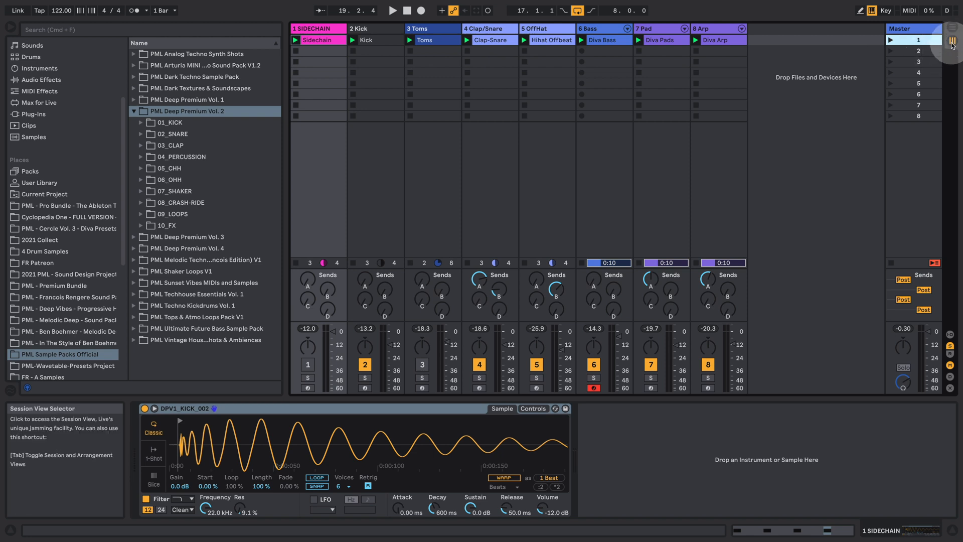
pyautogui.moveTo(952, 39)
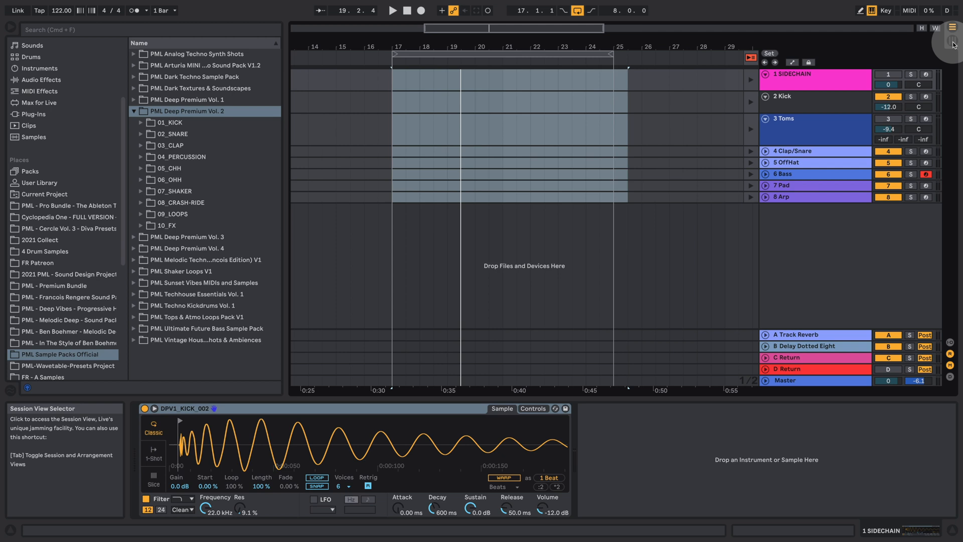
pyautogui.click(953, 41)
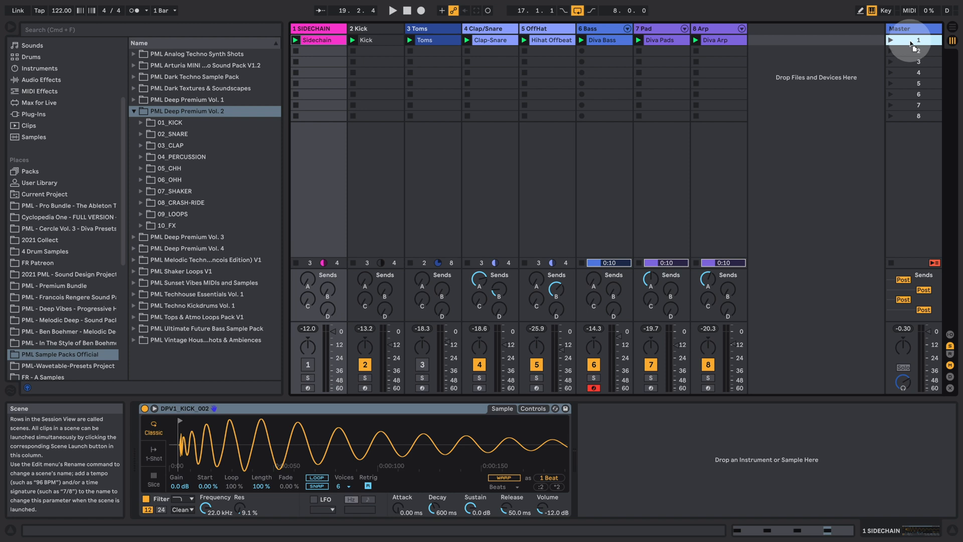
pyautogui.moveTo(946, 40)
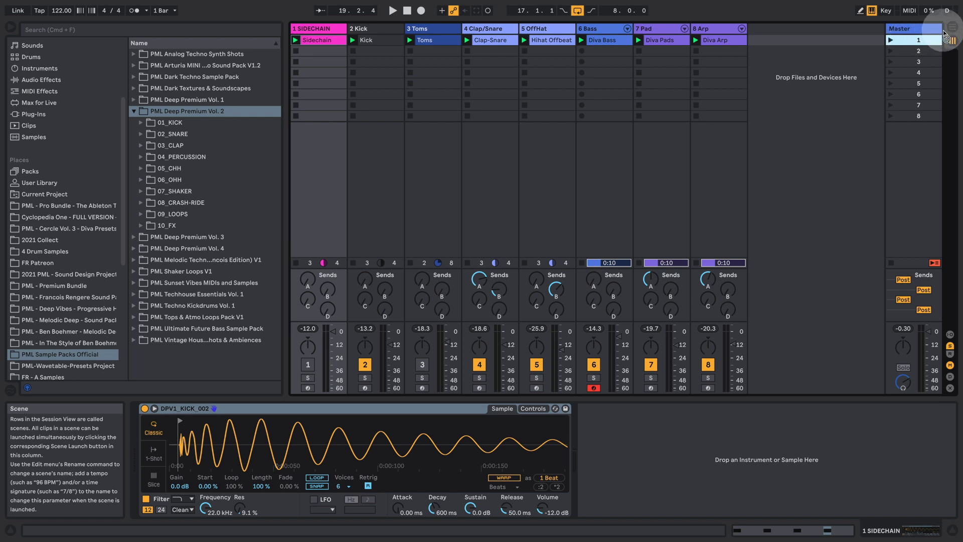
pyautogui.click(954, 24)
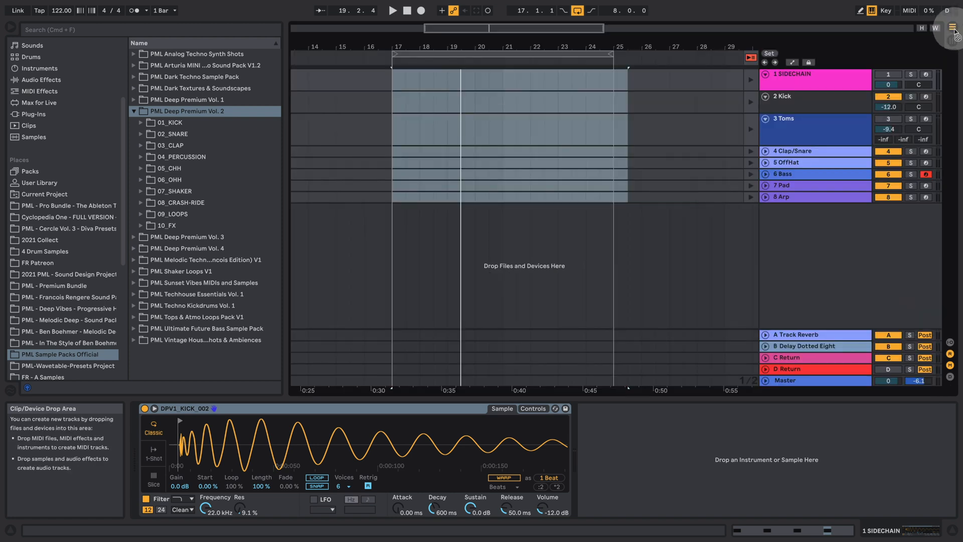
pyautogui.hscroll(3)
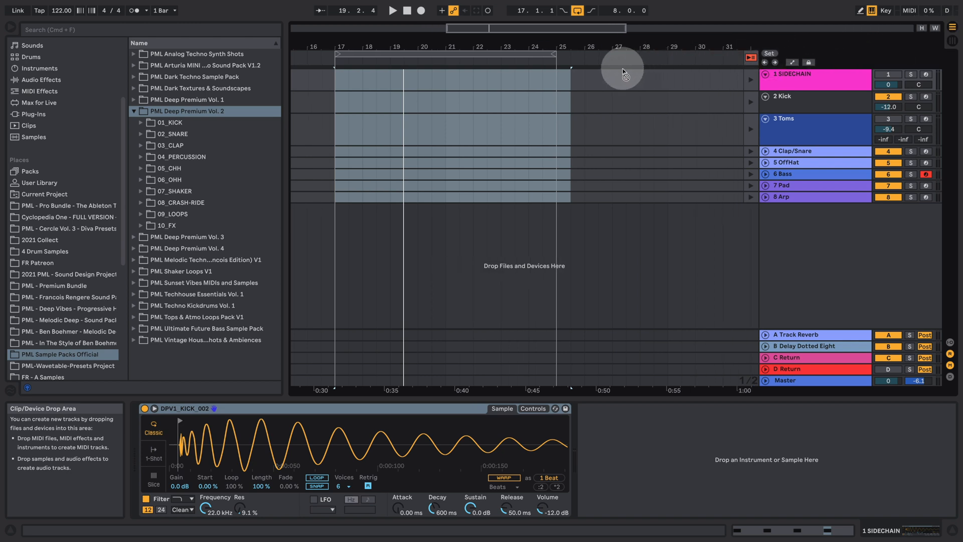
# Drop the scene's clips onto the Arrangement timeline starting at bar 17
pyautogui.moveTo(623, 69); pyautogui.dragTo(397, 87)
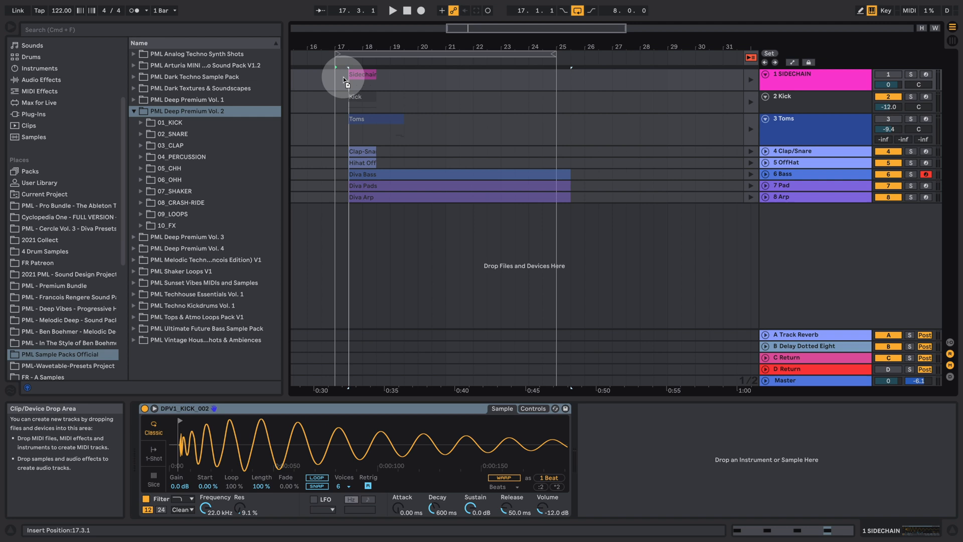
pyautogui.moveTo(344, 73); pyautogui.dragTo(424, 163)
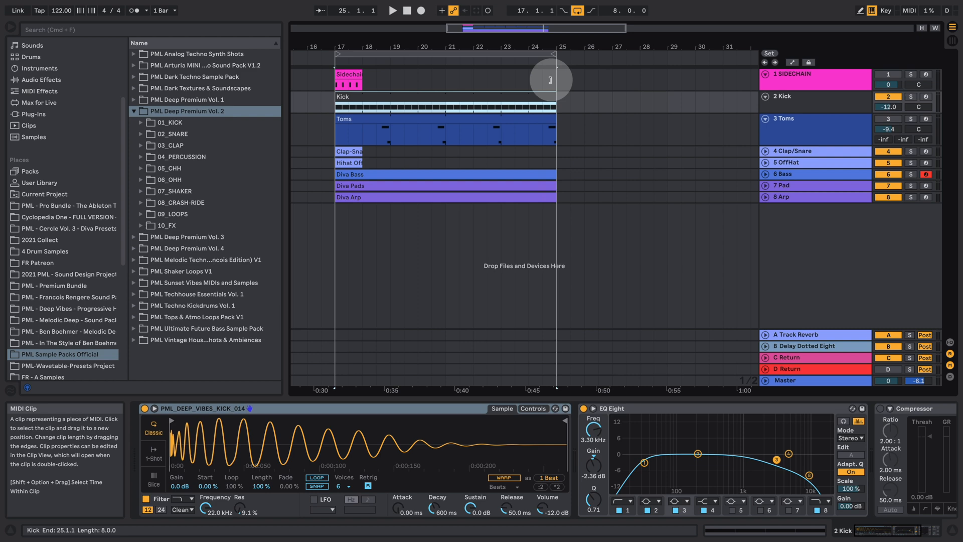
# Lengthen the Sidechain, Clap-Snare and Hihat Offbeat clips so they end at bar 25
pyautogui.click(369, 79)
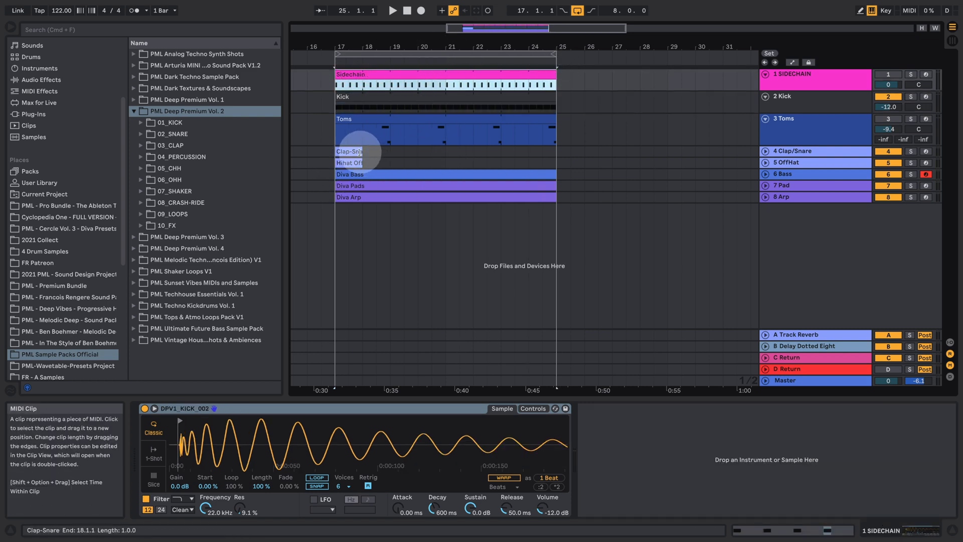
pyautogui.click(353, 151)
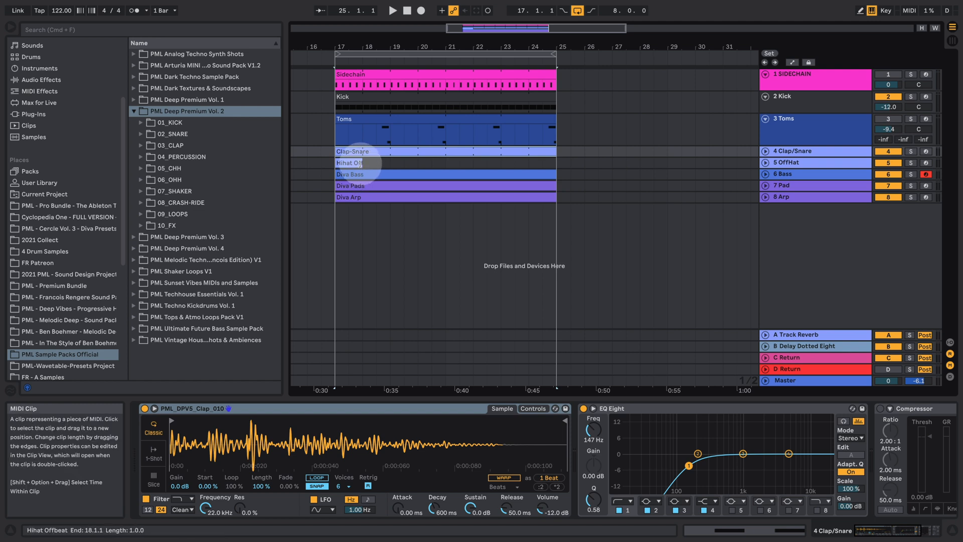
pyautogui.click(354, 163)
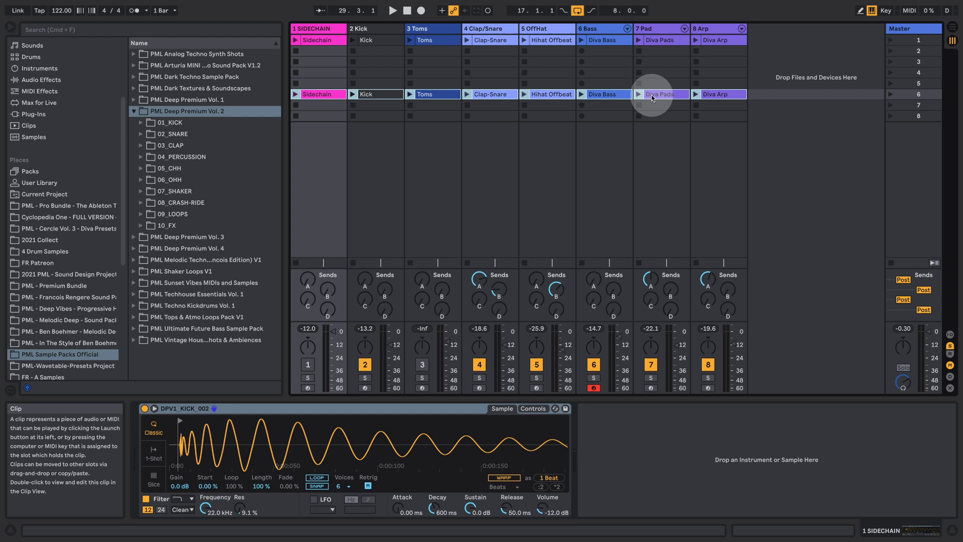
pyautogui.moveTo(954, 39)
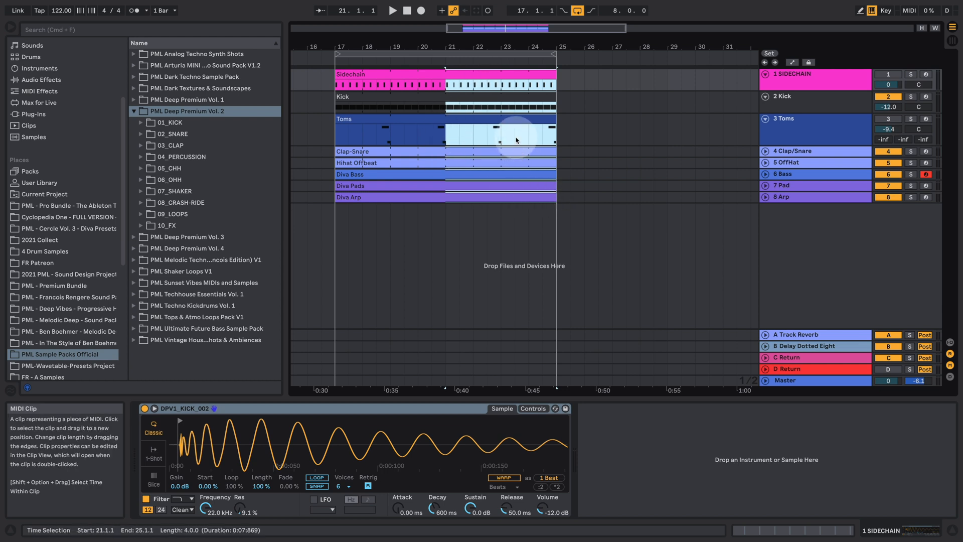
# Consolidate bars 21–25 of all tracks into a new Session scene via the context menu
pyautogui.rightClick(517, 138)
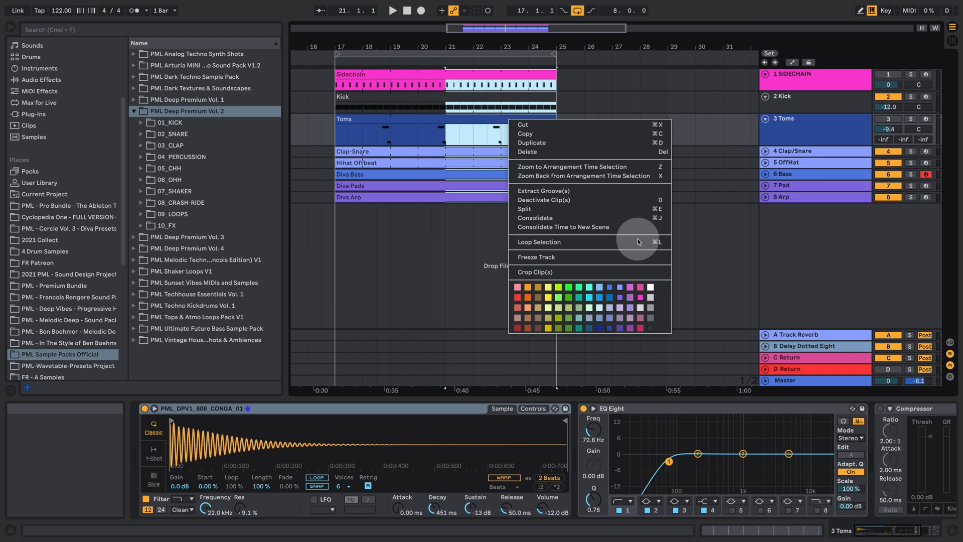
pyautogui.moveTo(630, 227)
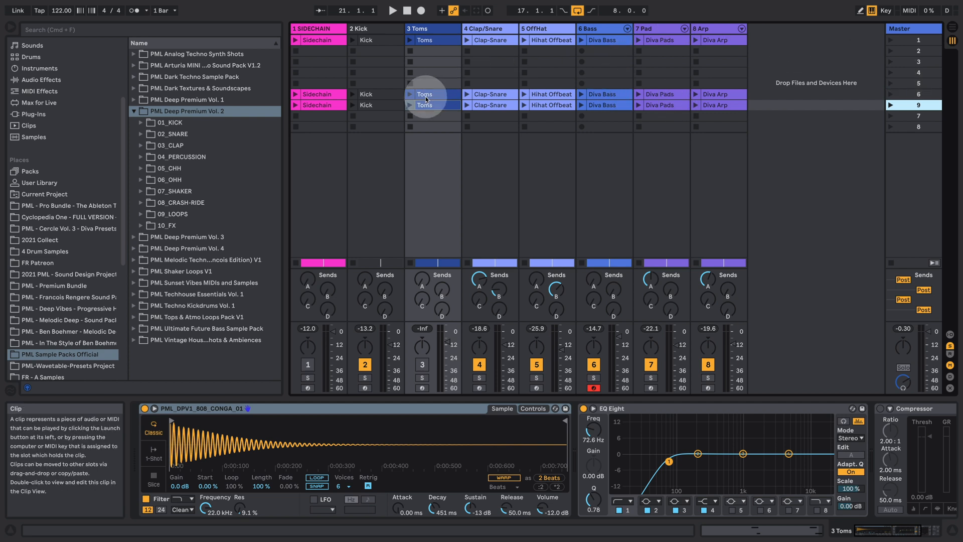
pyautogui.moveTo(449, 120)
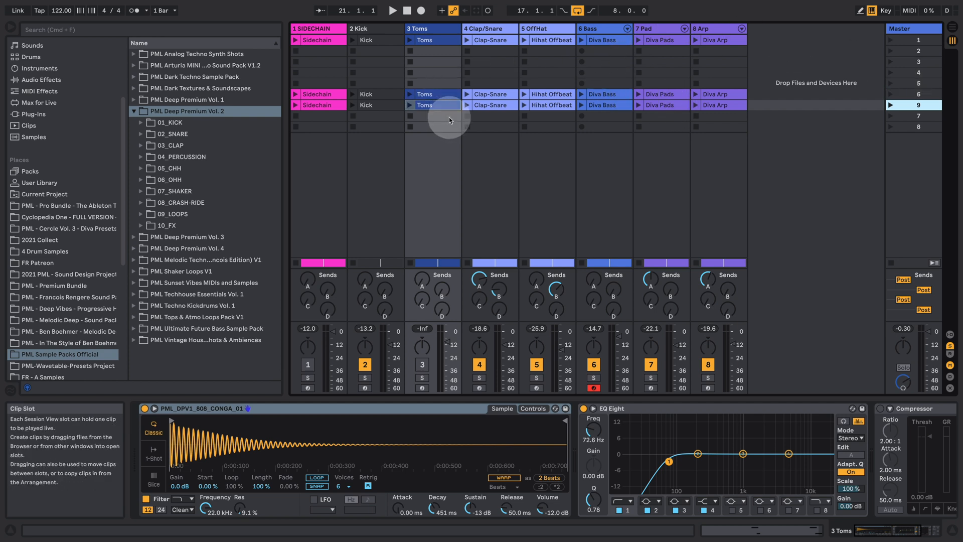